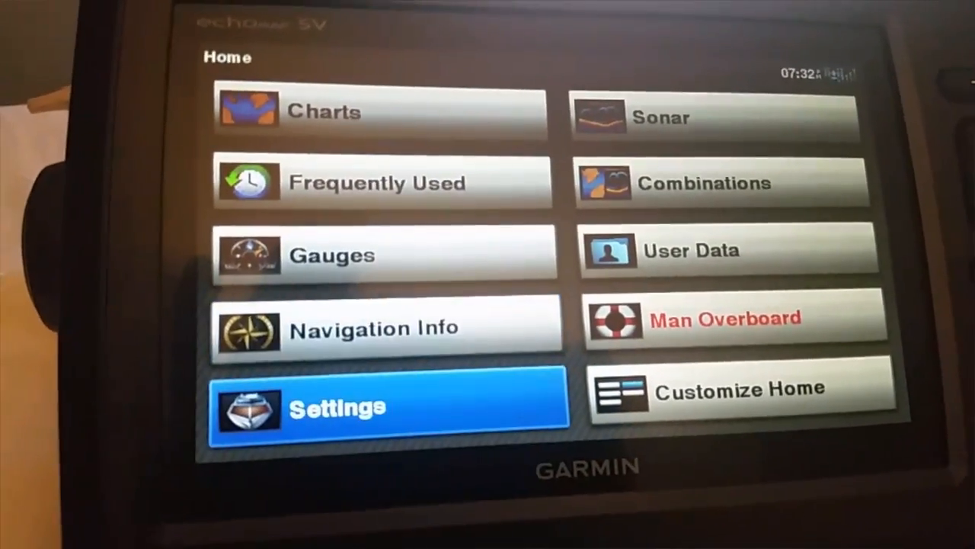
Step: Bring up the Settings menu from the home screen to review System settings
left_click(373, 405)
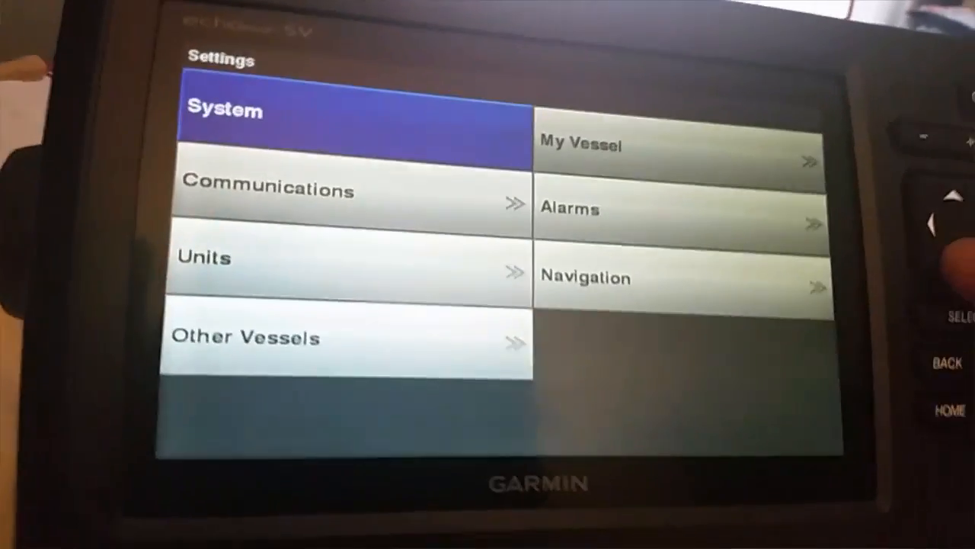